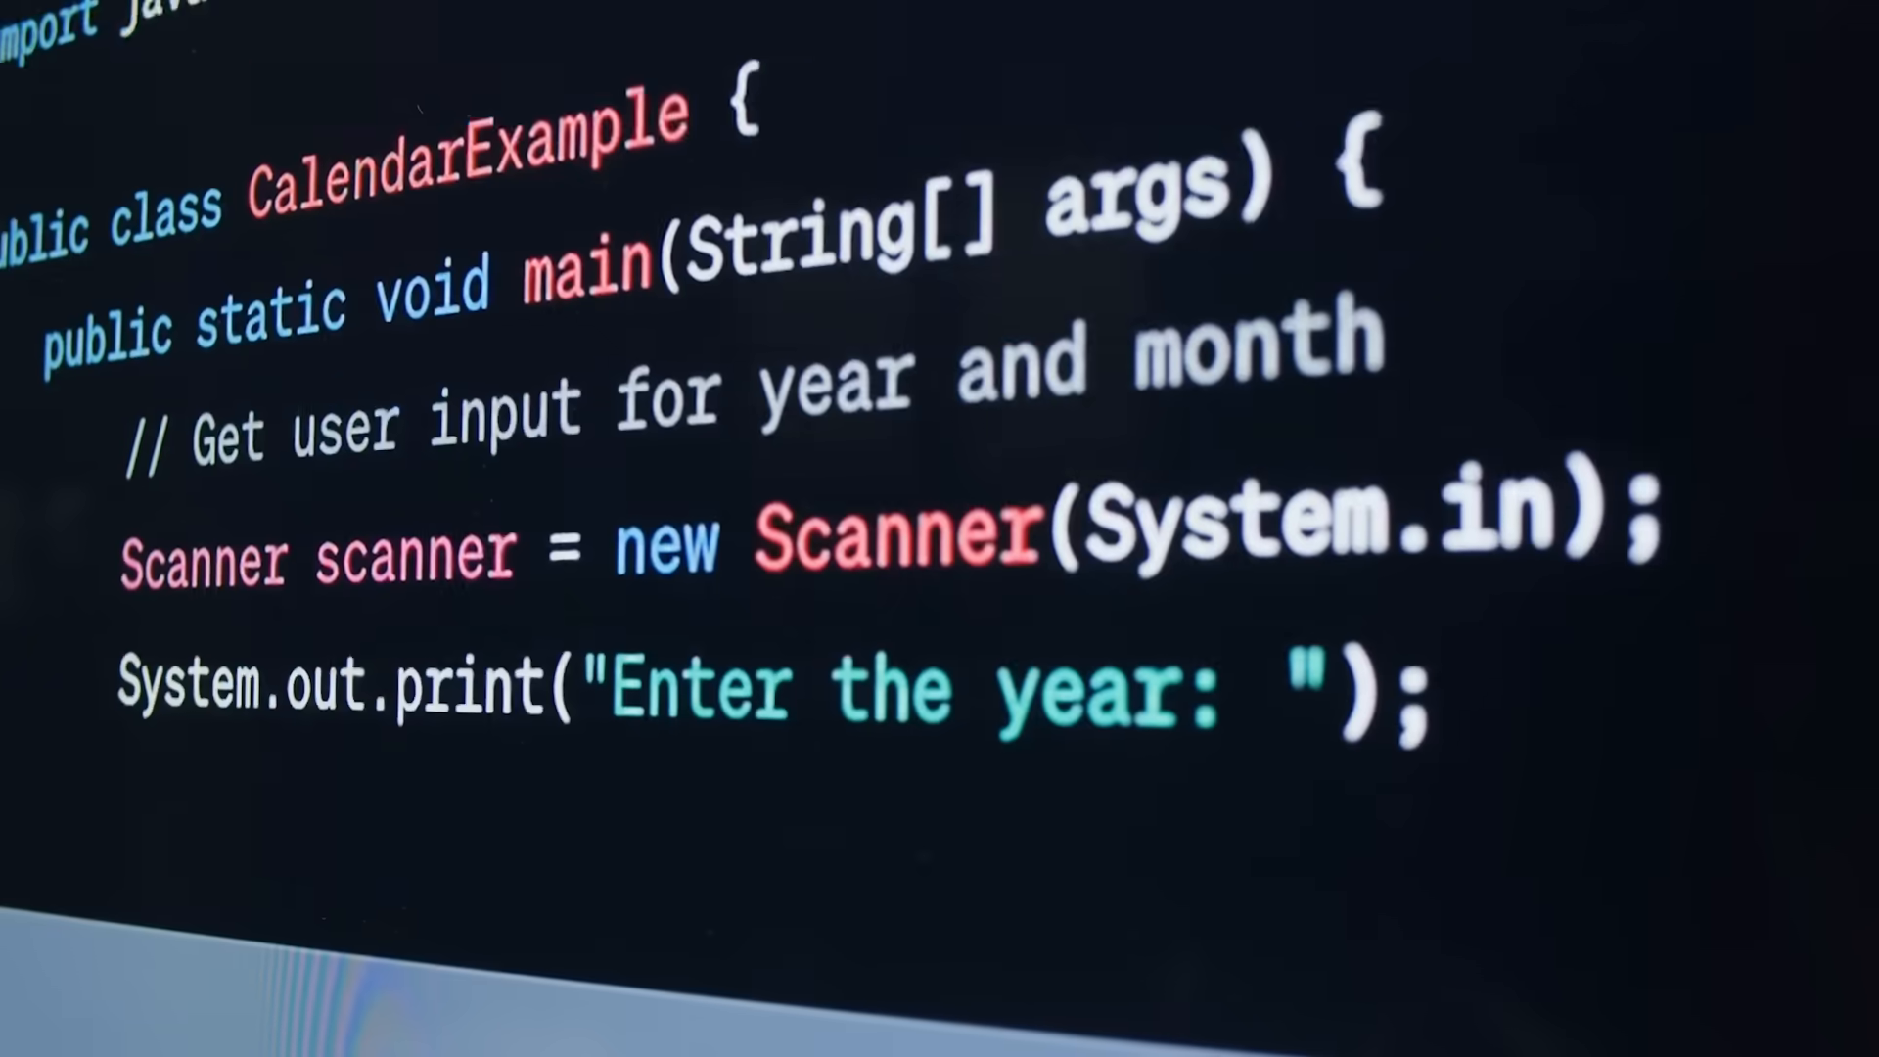
pyautogui.scroll(-3)
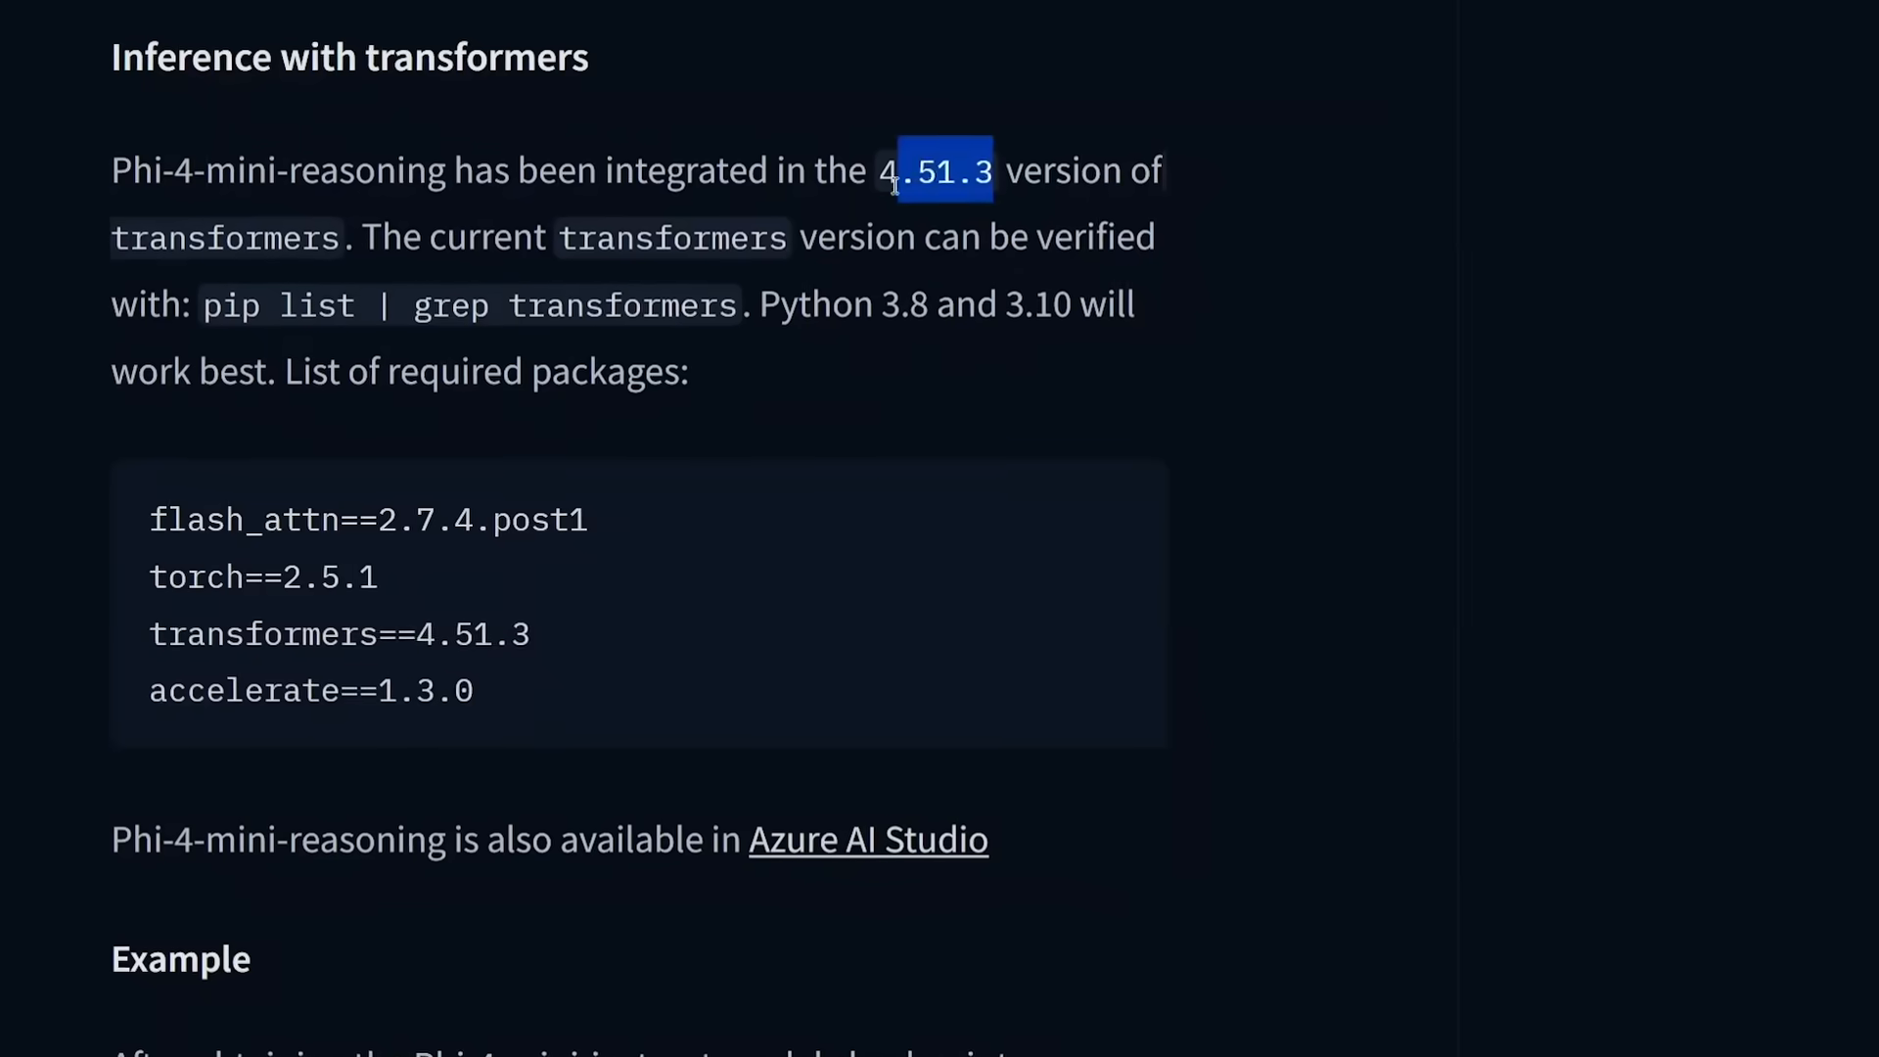
pyautogui.scroll(-3)
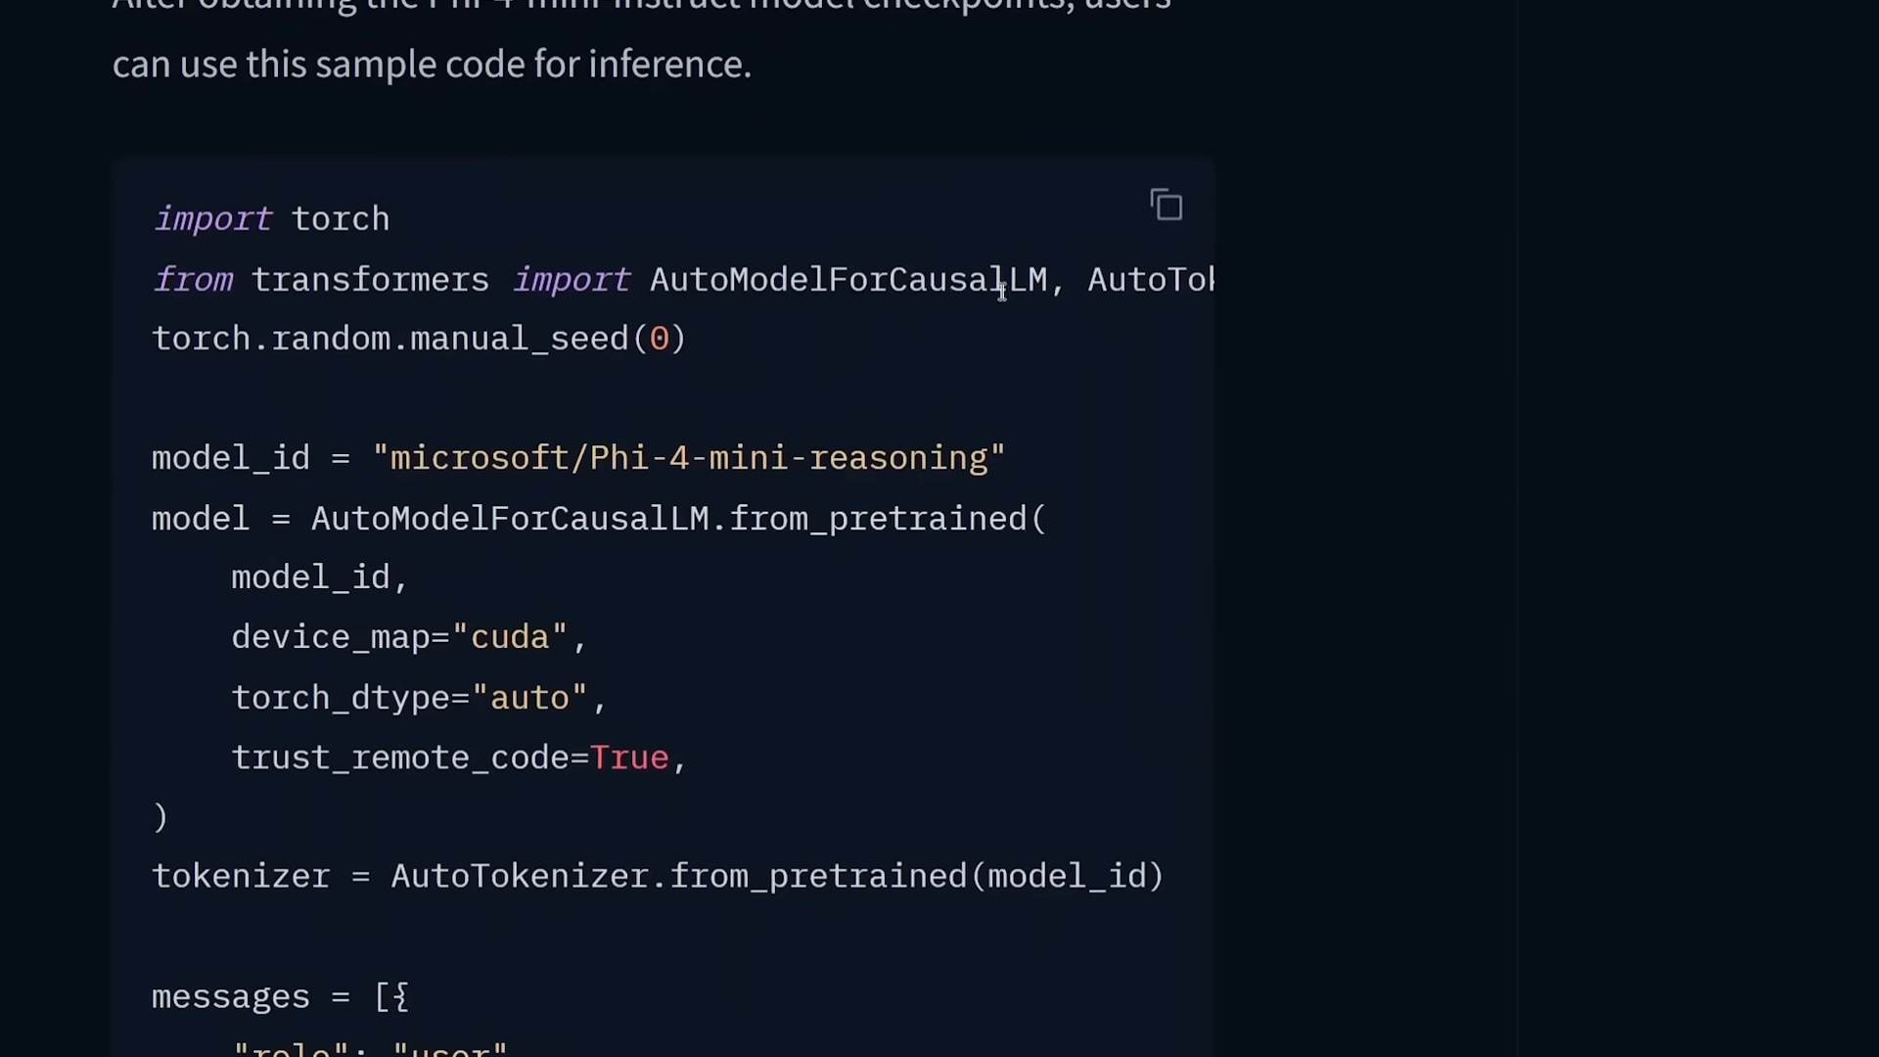